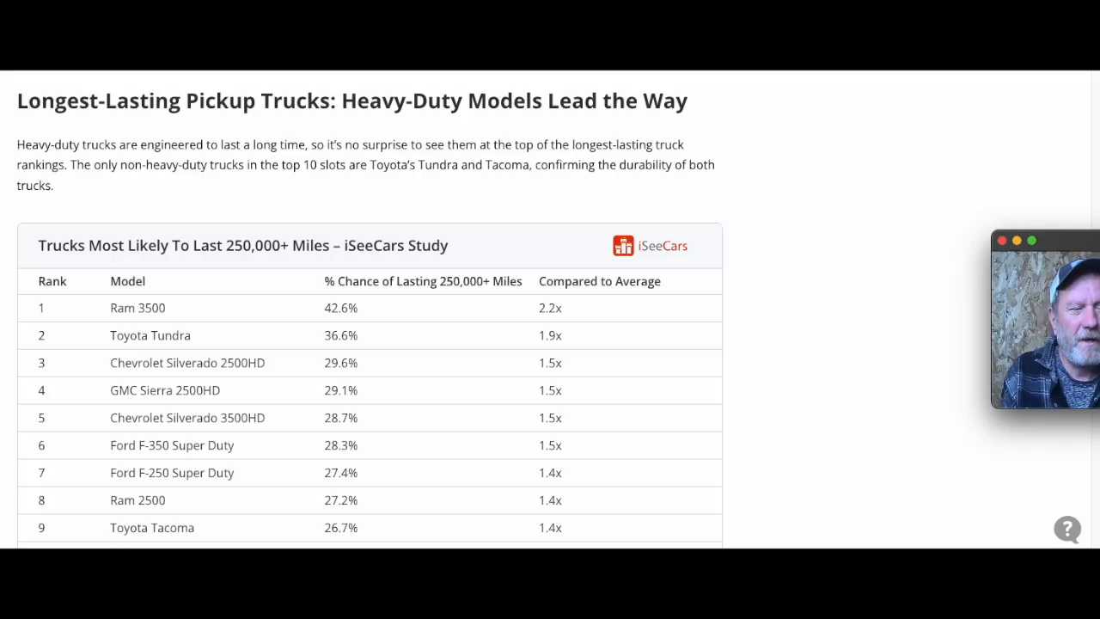
pyautogui.moveTo(566, 454)
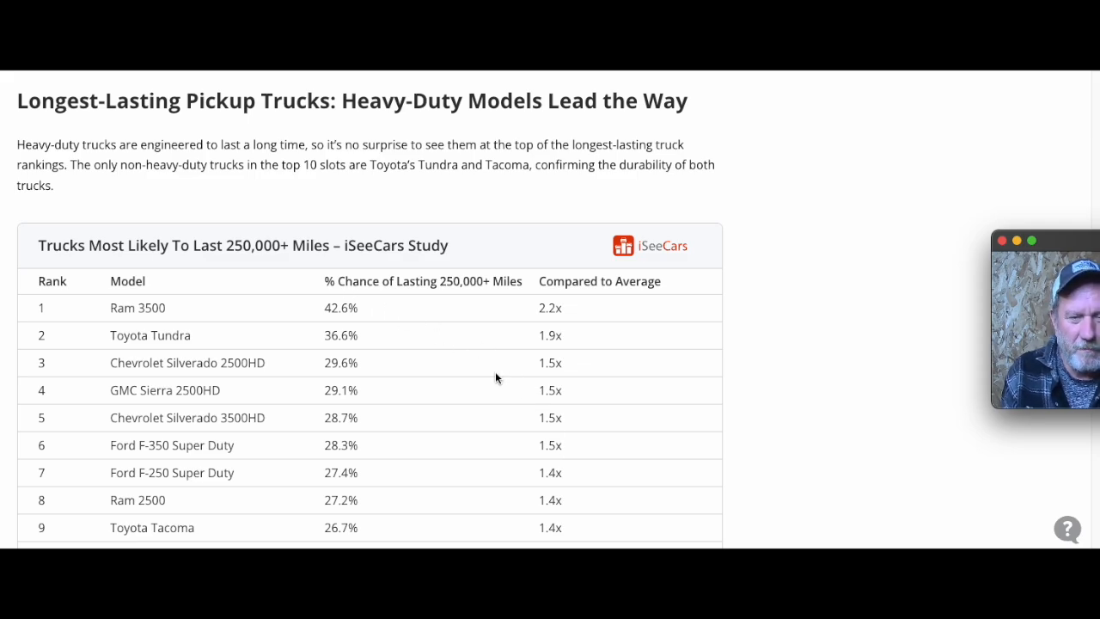
pyautogui.scroll(-3)
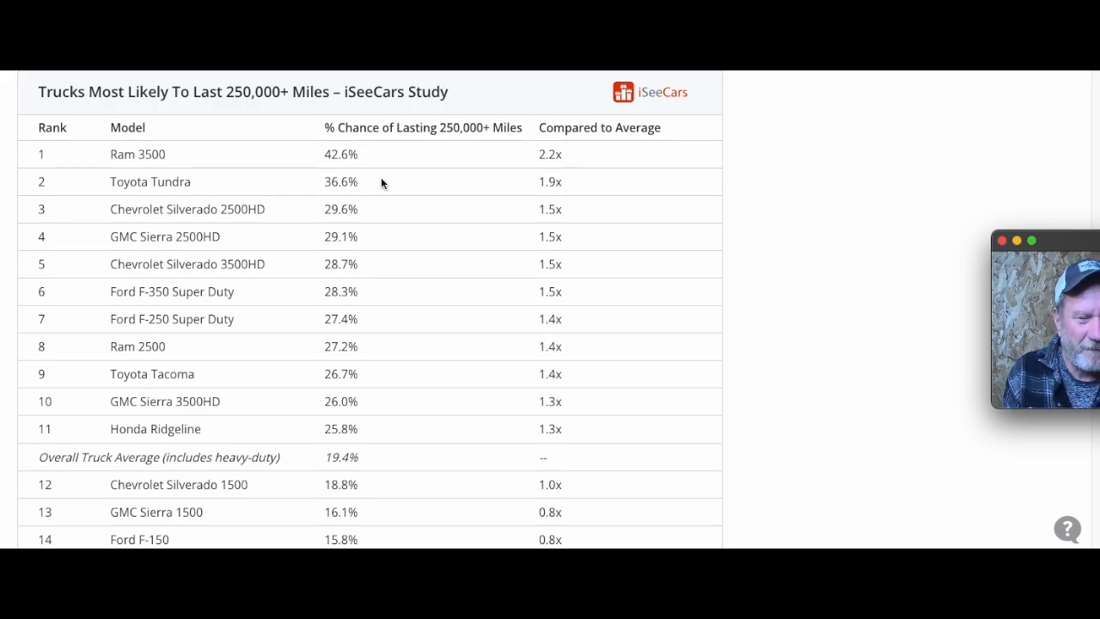
pyautogui.moveTo(360, 164)
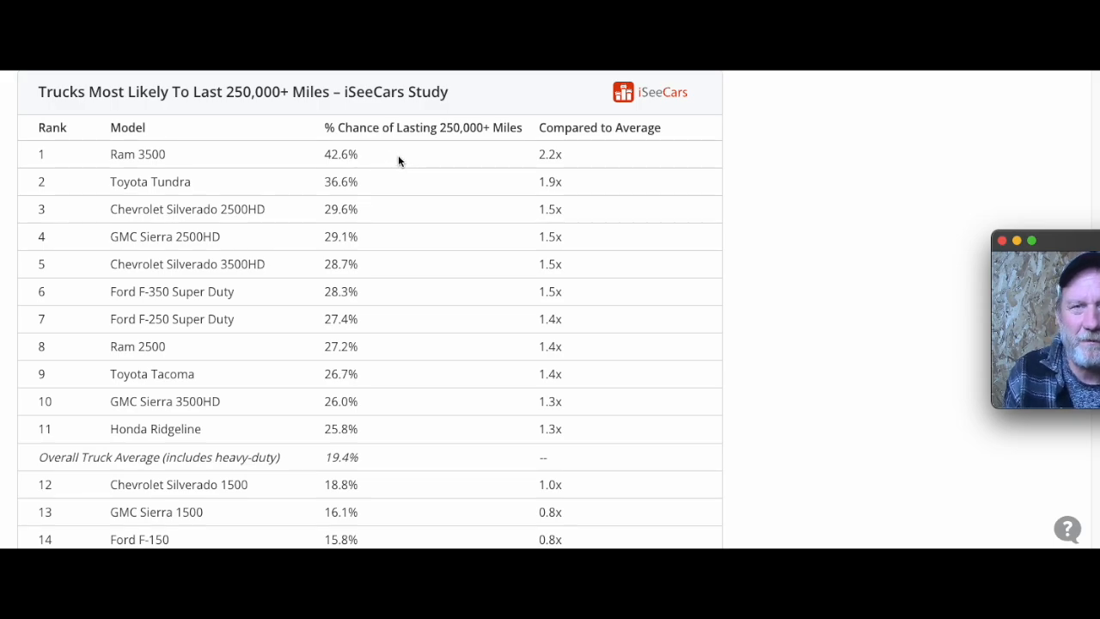
pyautogui.scroll(-3)
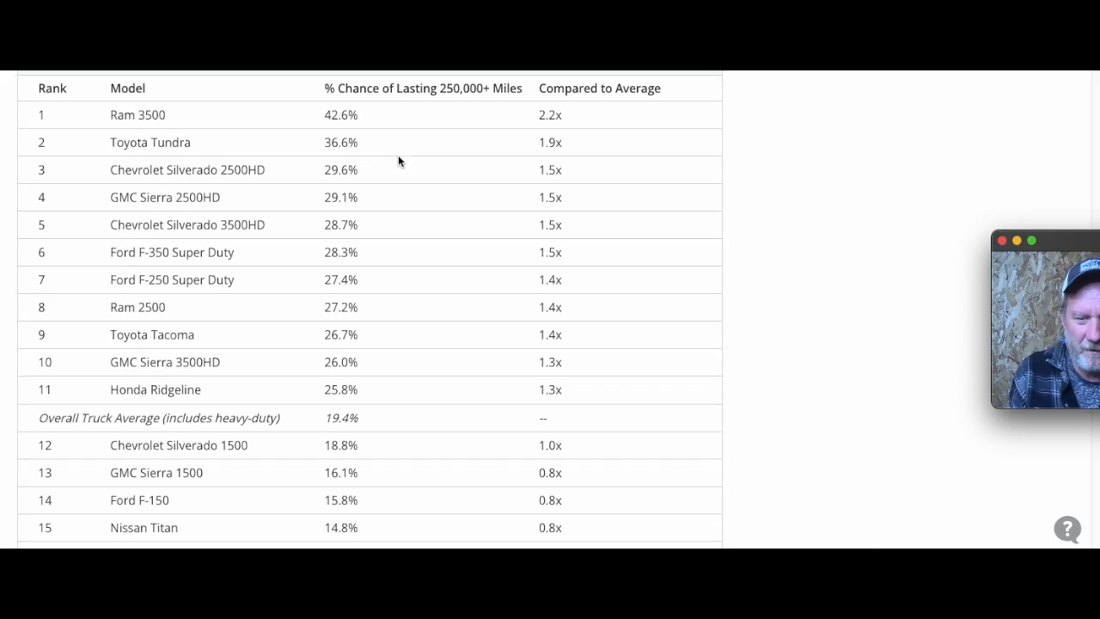
pyautogui.scroll(-3)
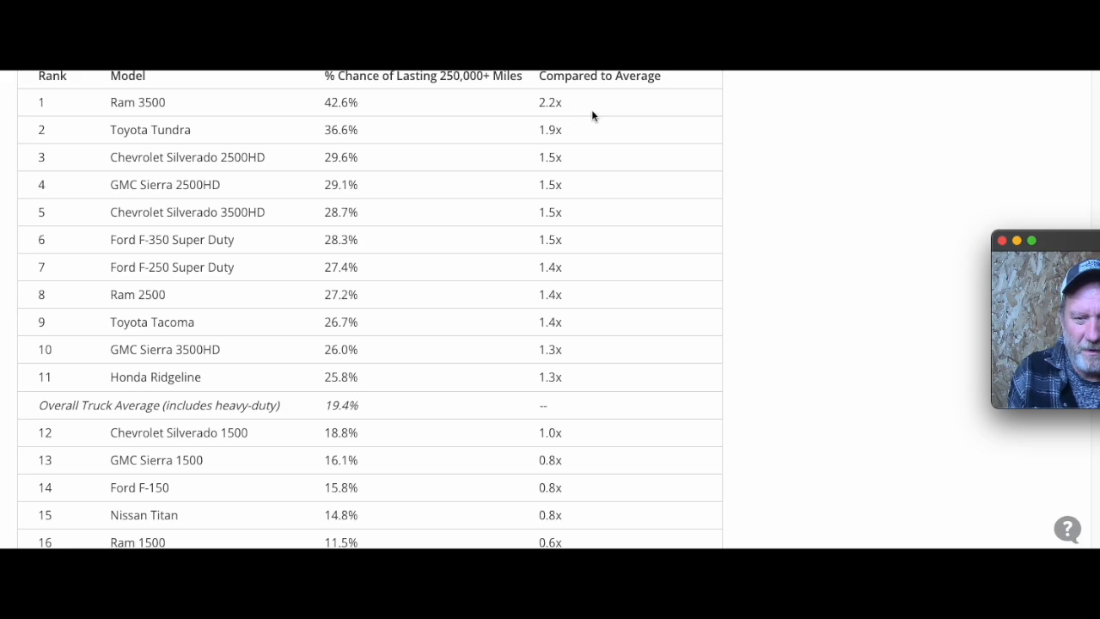
pyautogui.moveTo(372, 143)
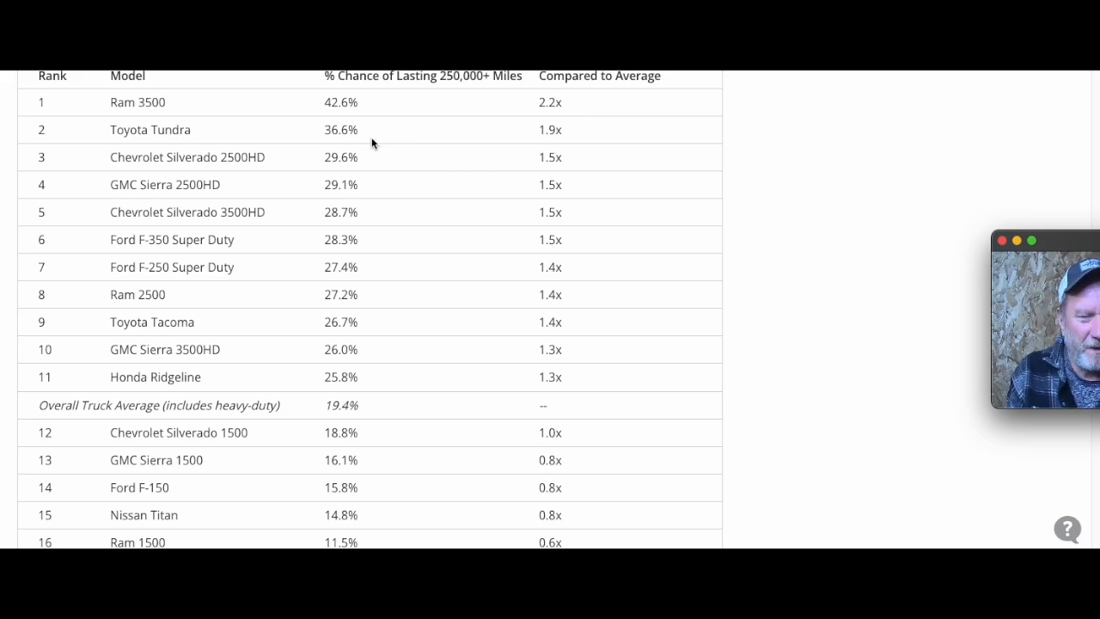
pyautogui.moveTo(286, 179)
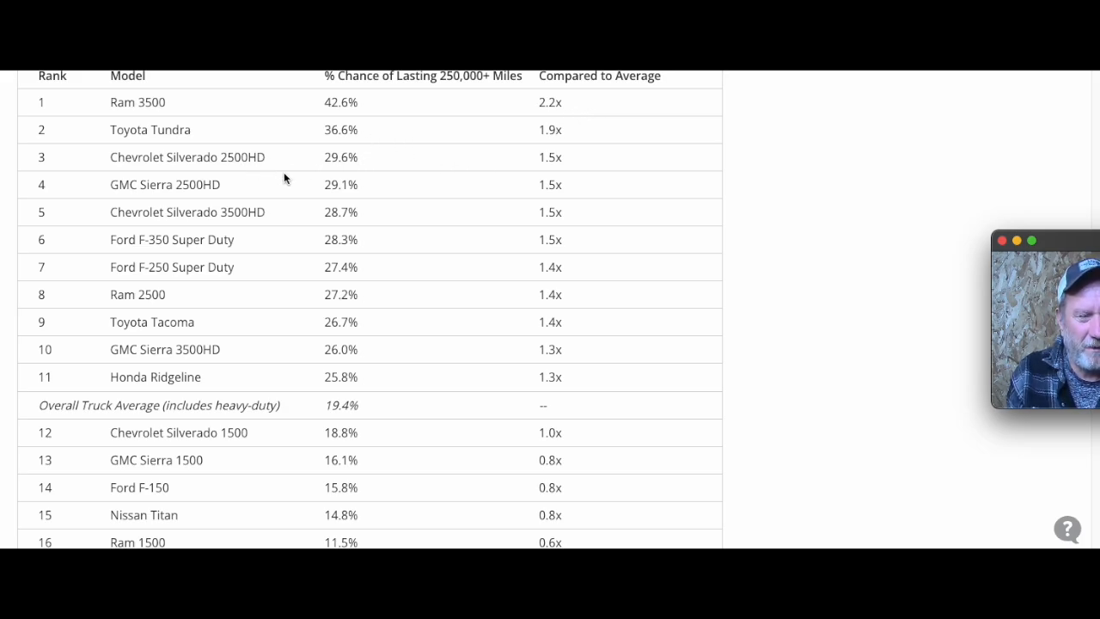
pyautogui.scroll(-3)
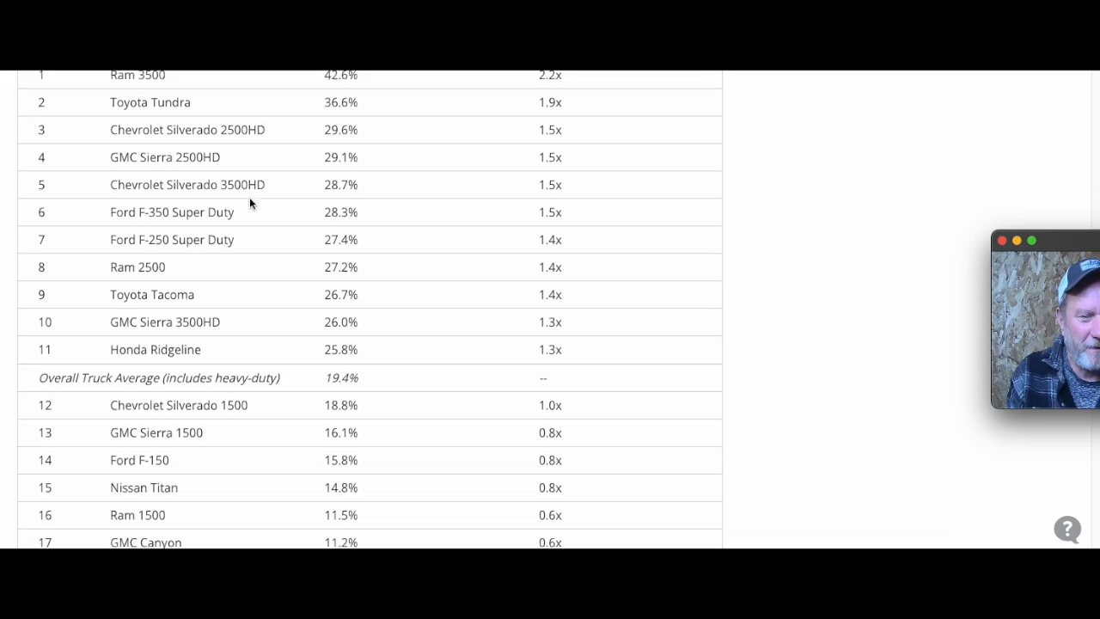
pyautogui.scroll(-3)
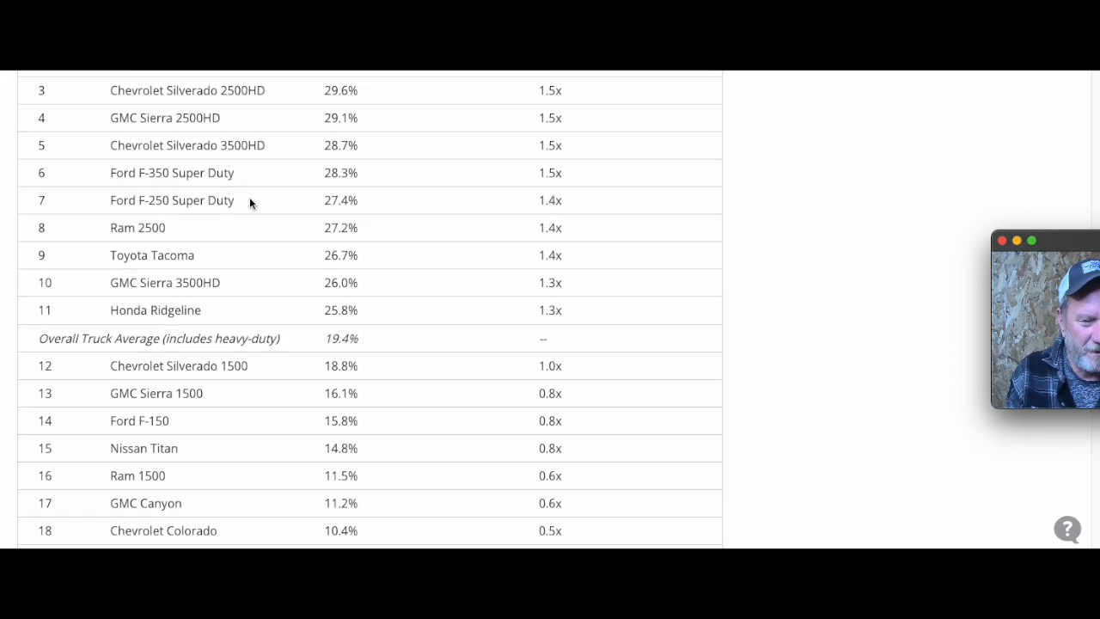
pyautogui.scroll(3)
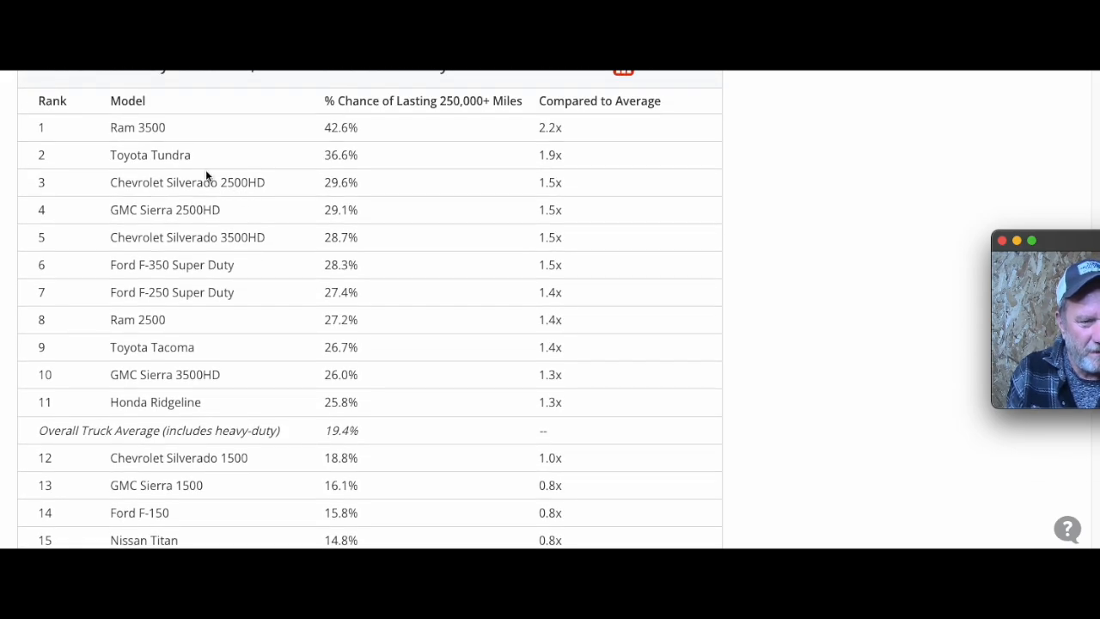
pyautogui.moveTo(204, 417)
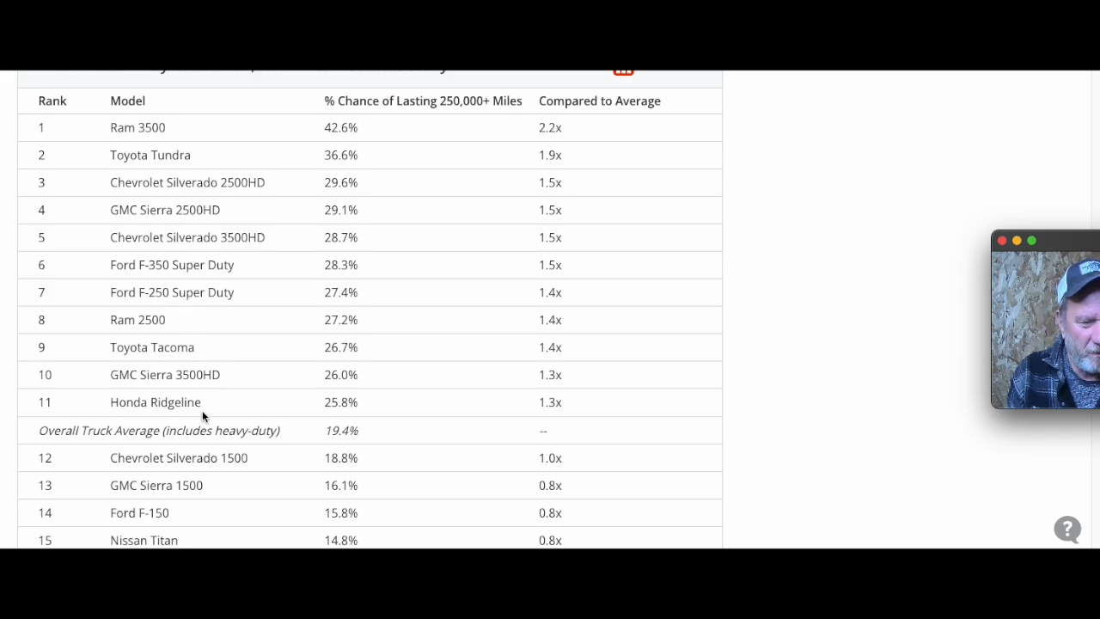
pyautogui.moveTo(183, 331)
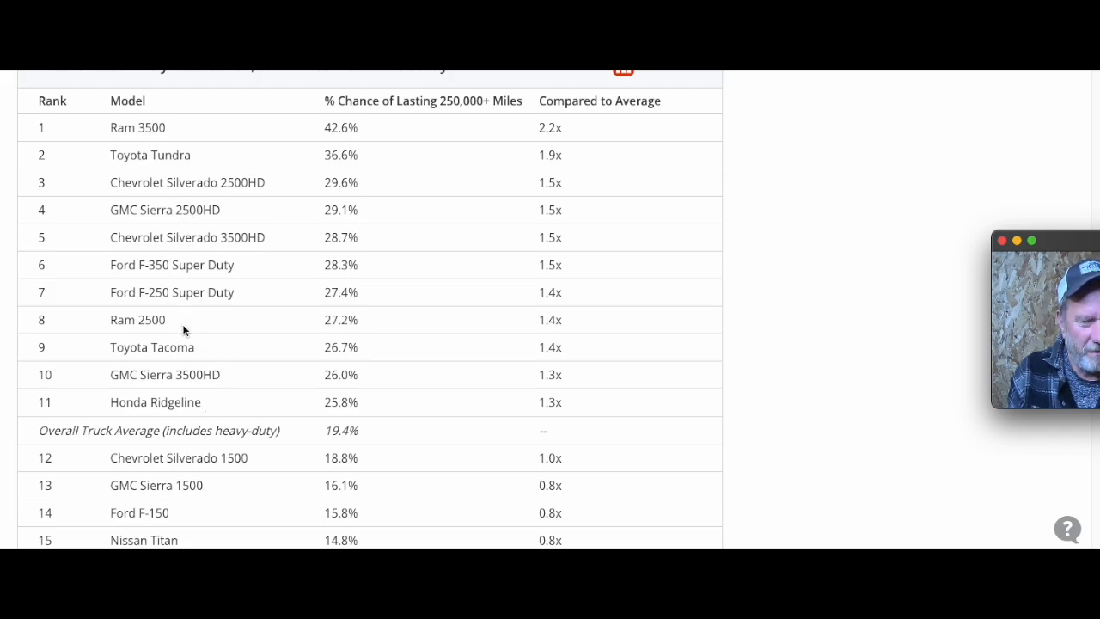
pyautogui.moveTo(241, 232)
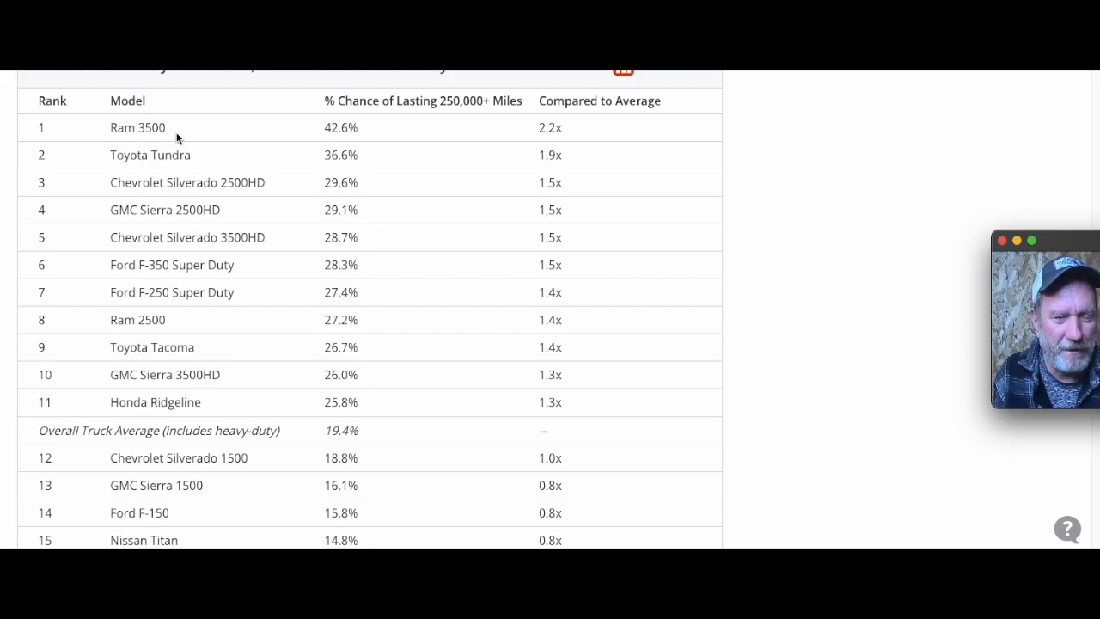
pyautogui.moveTo(200, 127)
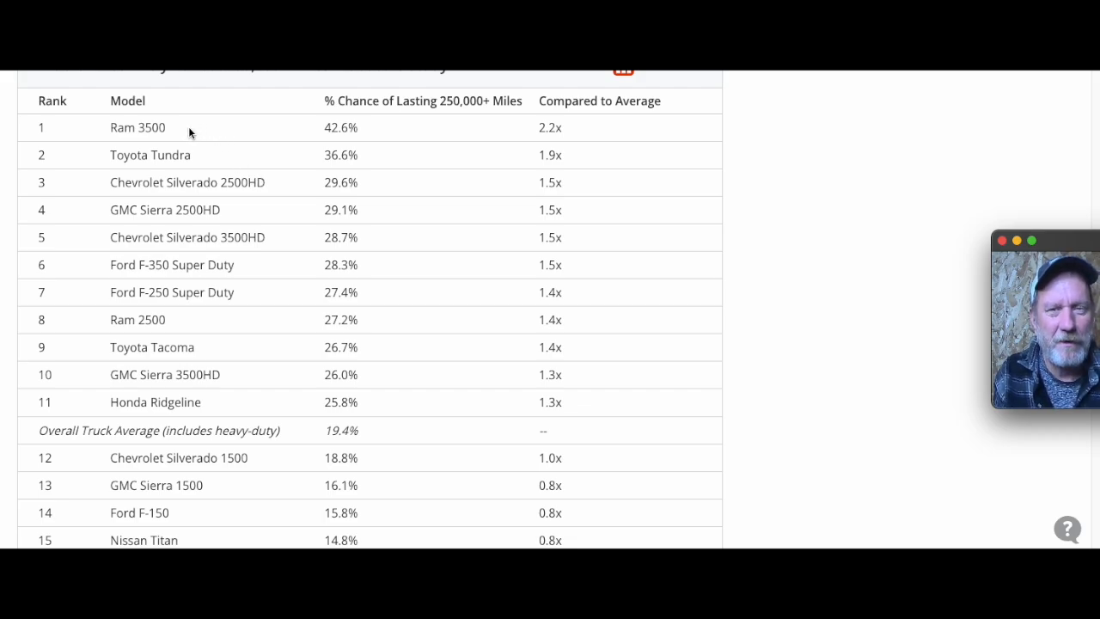
pyautogui.moveTo(186, 169)
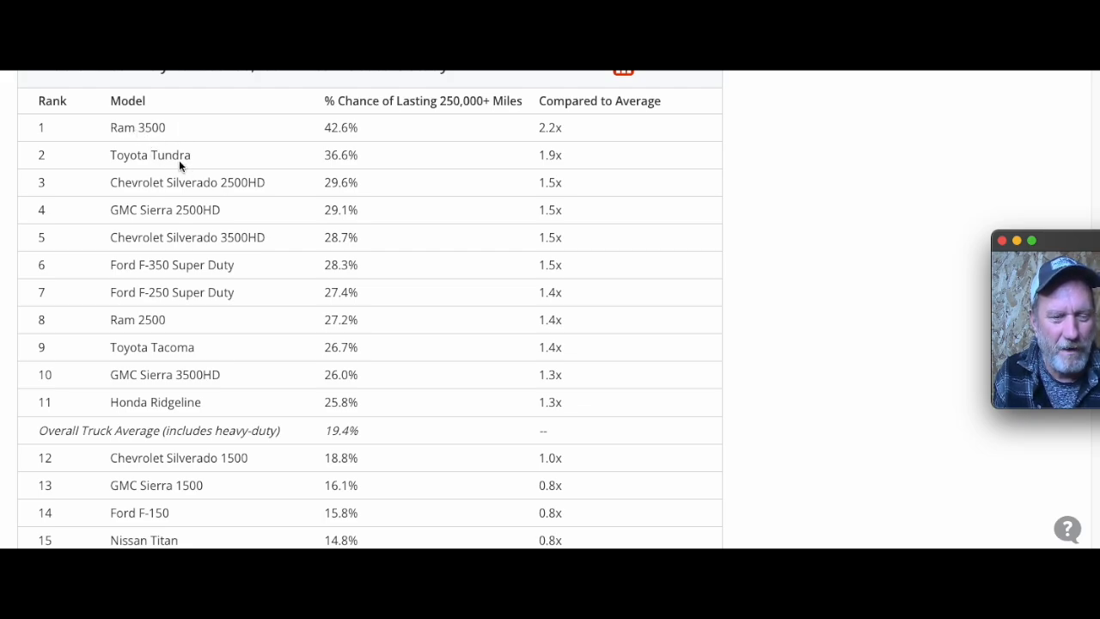
pyautogui.moveTo(181, 132)
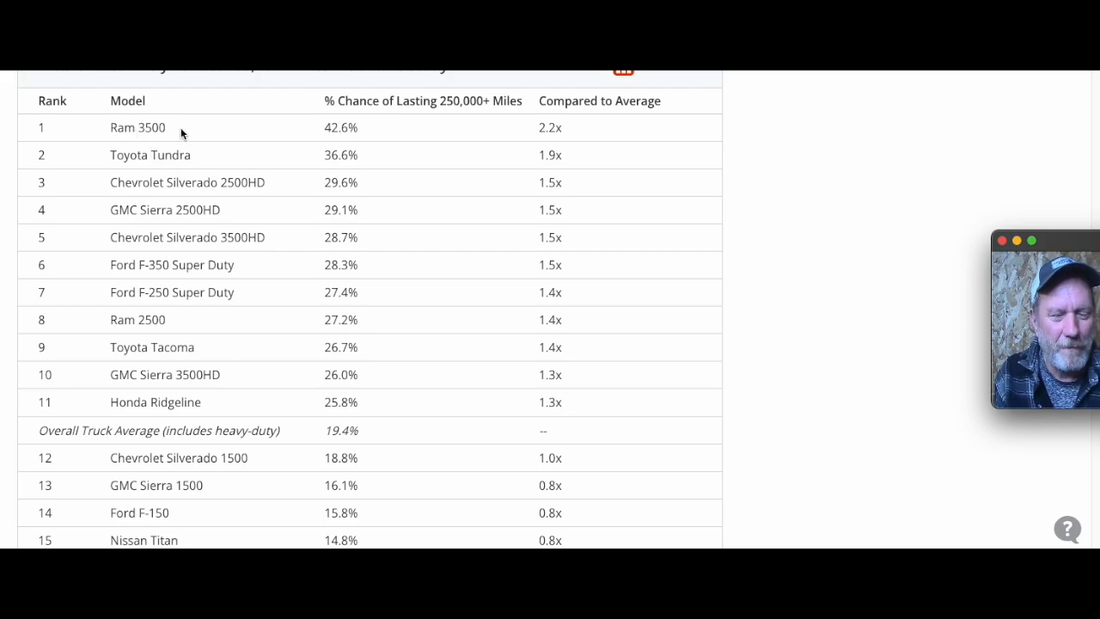
pyautogui.moveTo(263, 187)
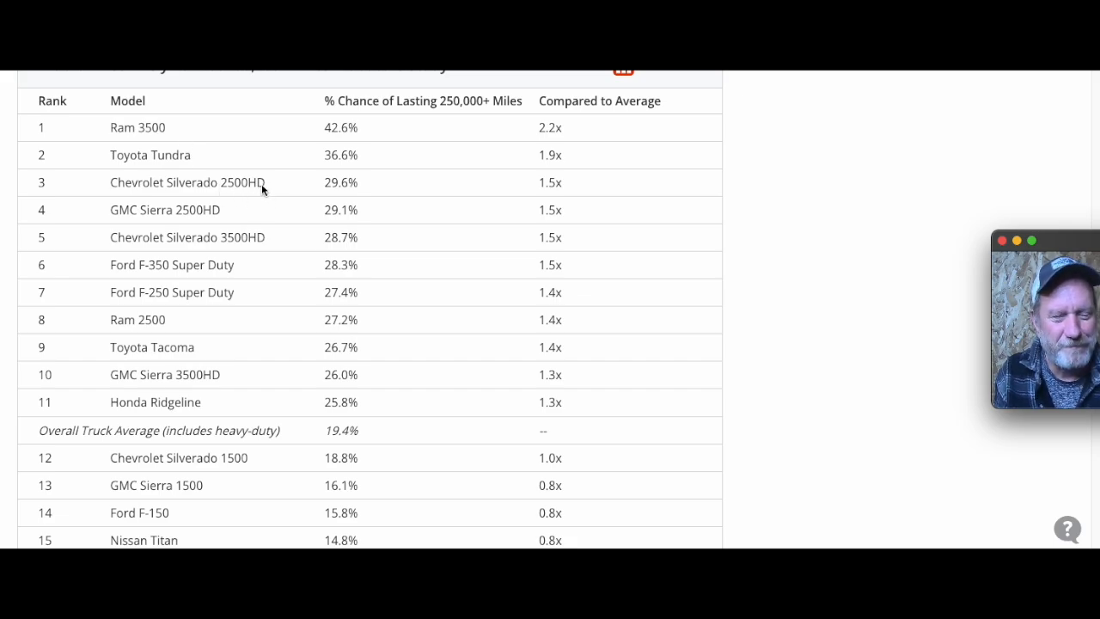
pyautogui.moveTo(253, 191)
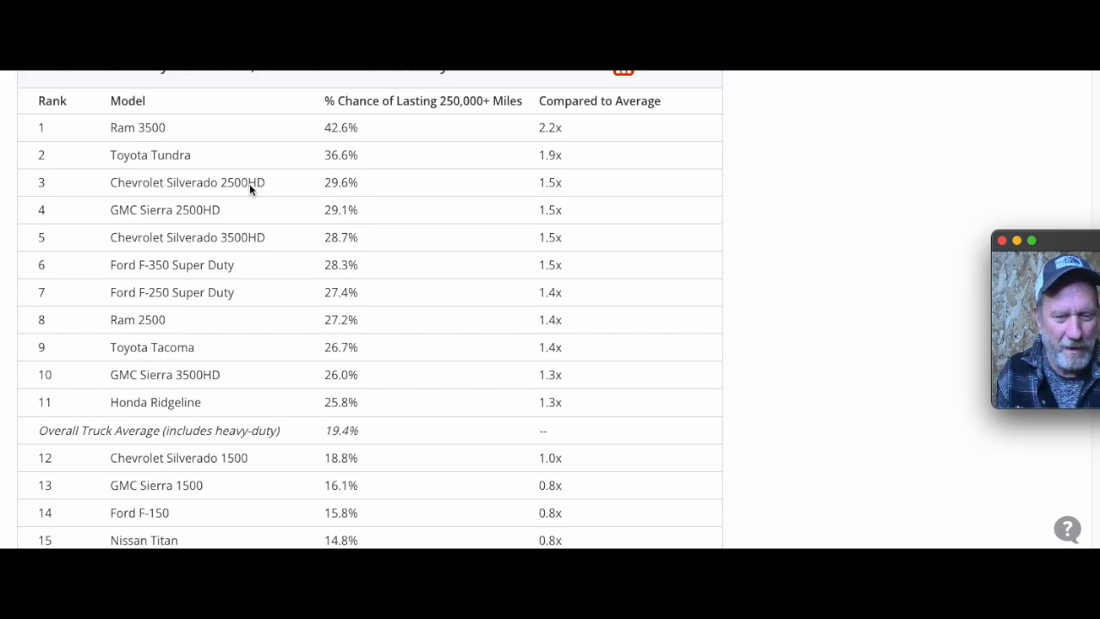
pyautogui.moveTo(248, 265)
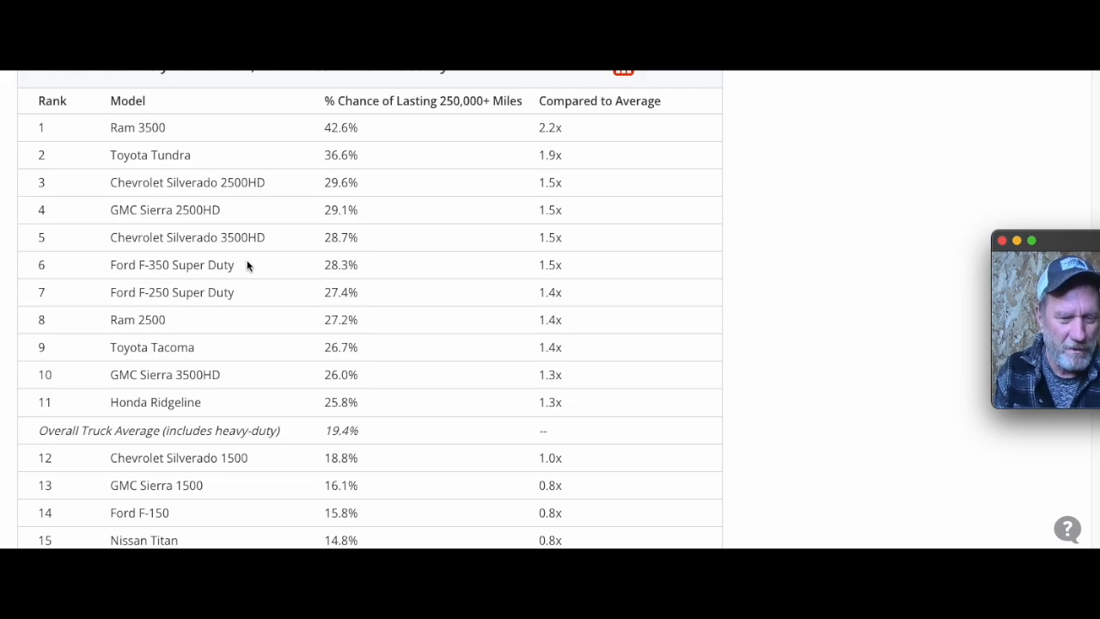
pyautogui.moveTo(253, 248)
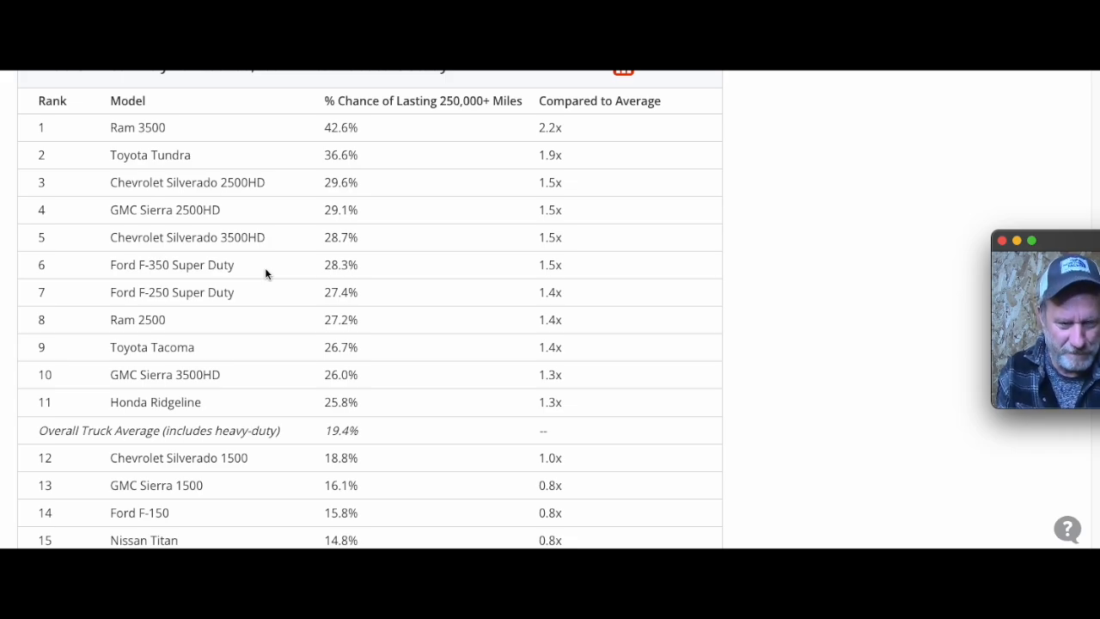
pyautogui.moveTo(190, 139)
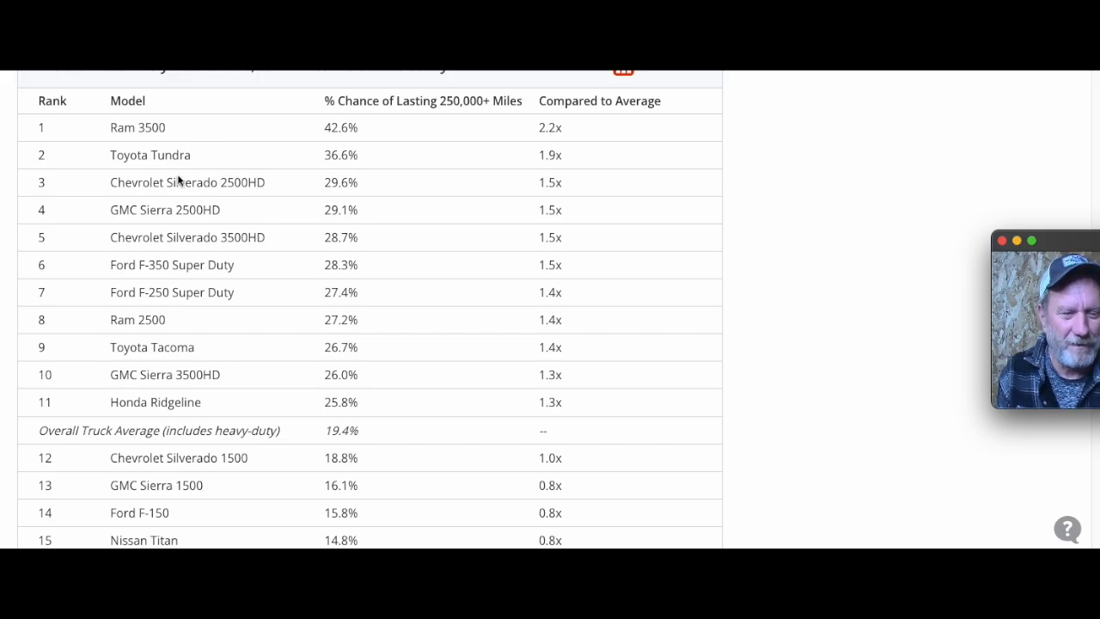
pyautogui.moveTo(275, 195)
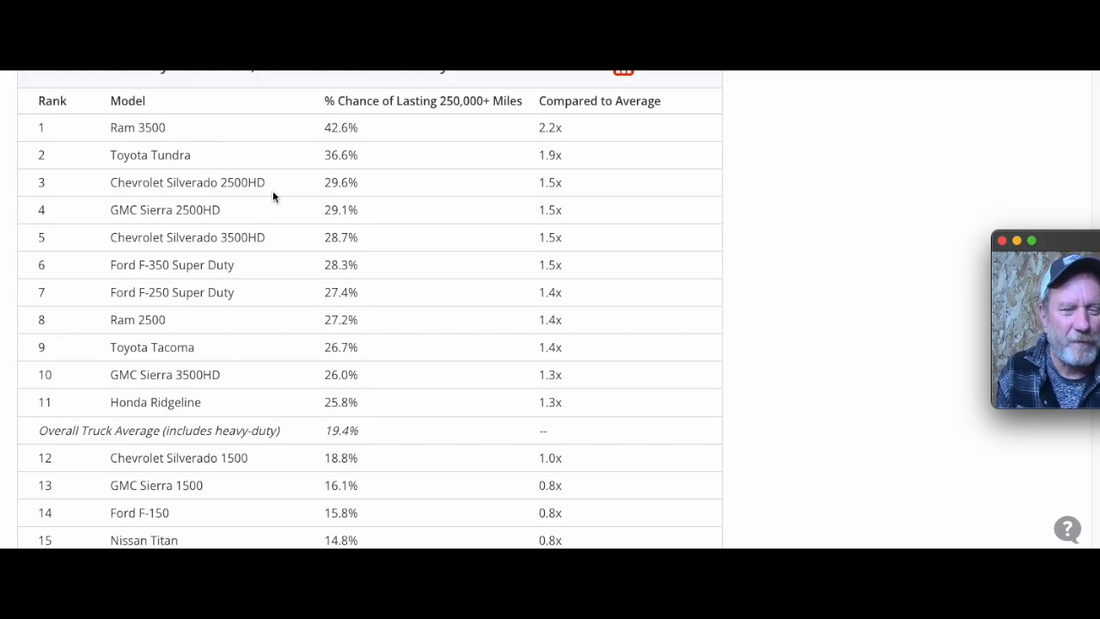
pyautogui.moveTo(281, 192)
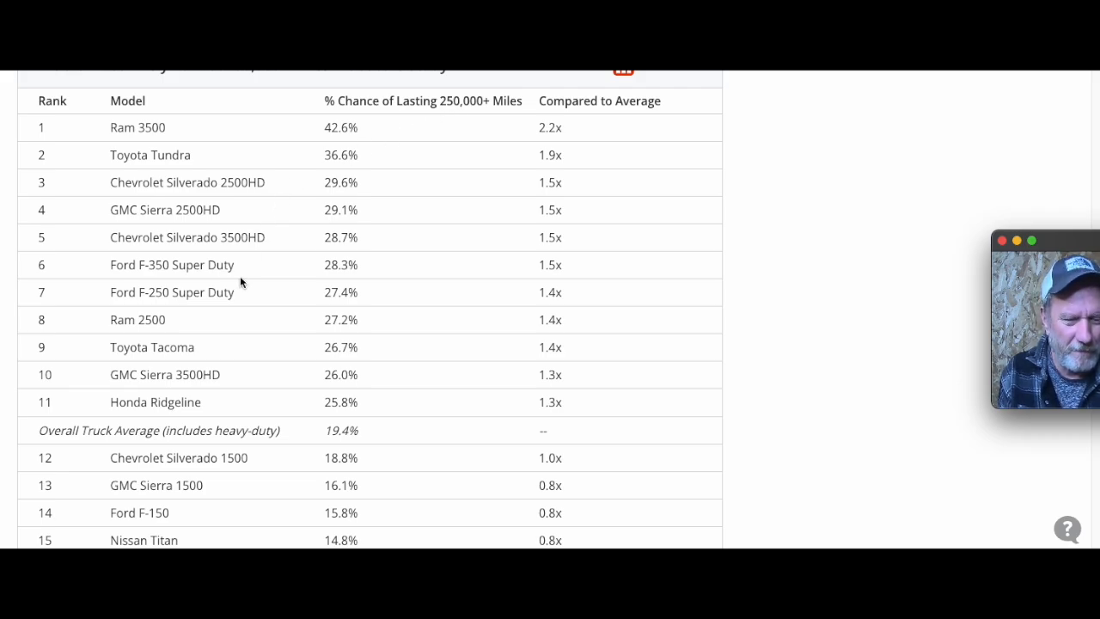
pyautogui.moveTo(220, 275)
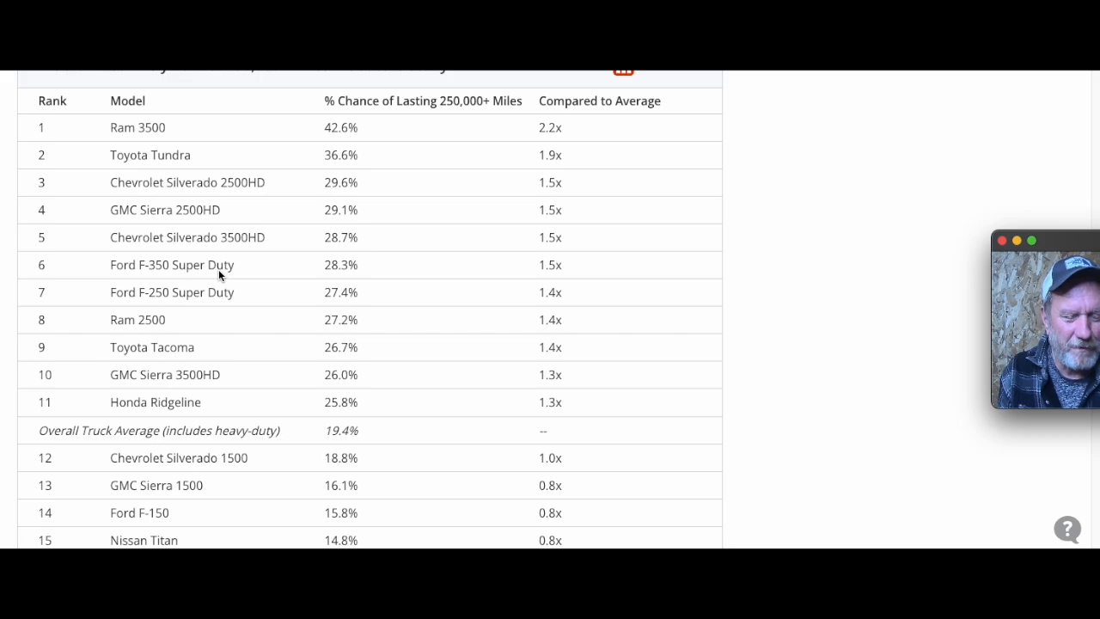
pyautogui.scroll(-3)
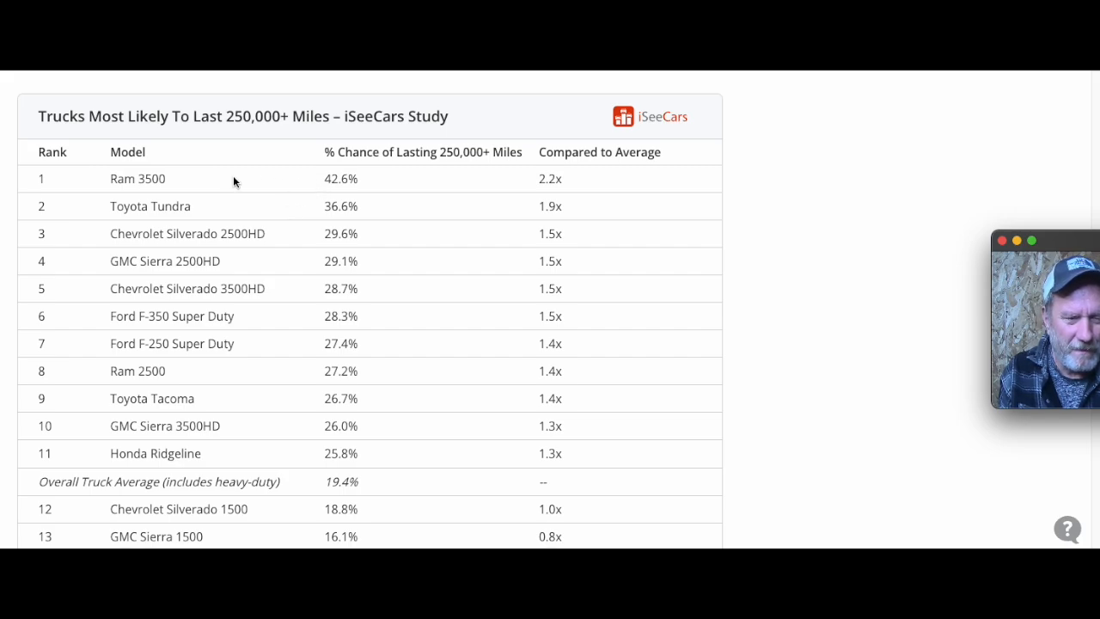
pyautogui.moveTo(260, 206)
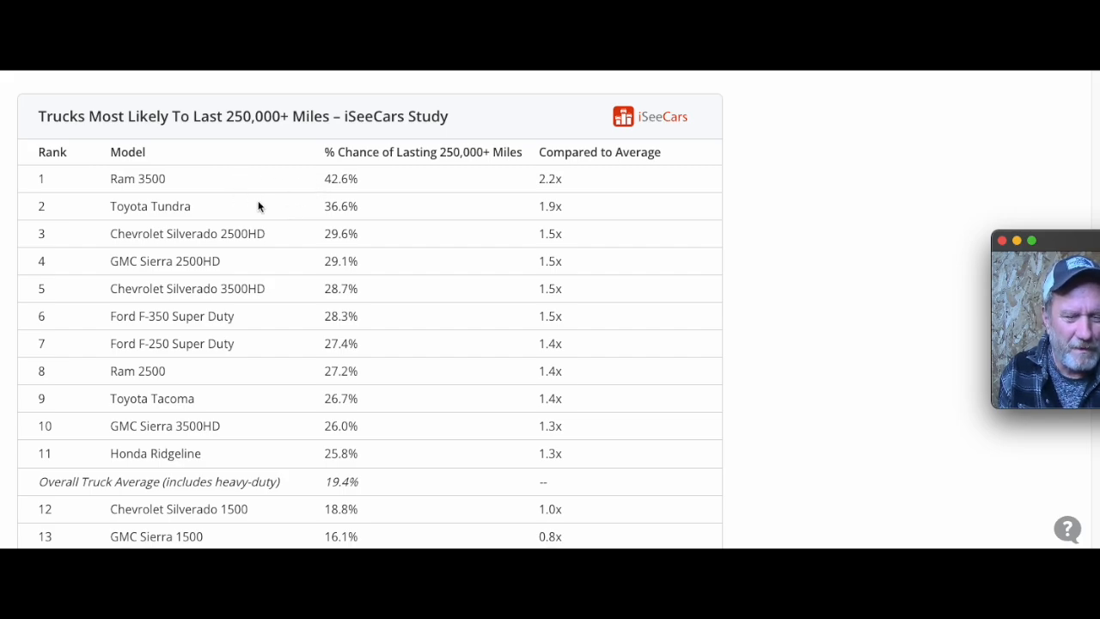
pyautogui.scroll(-3)
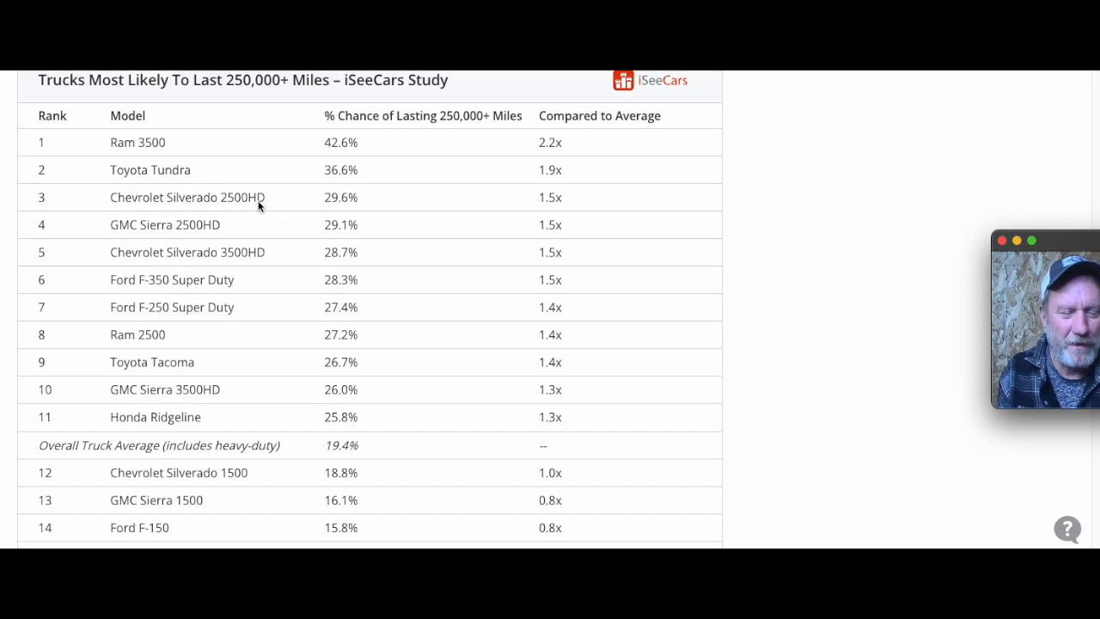
pyautogui.scroll(-3)
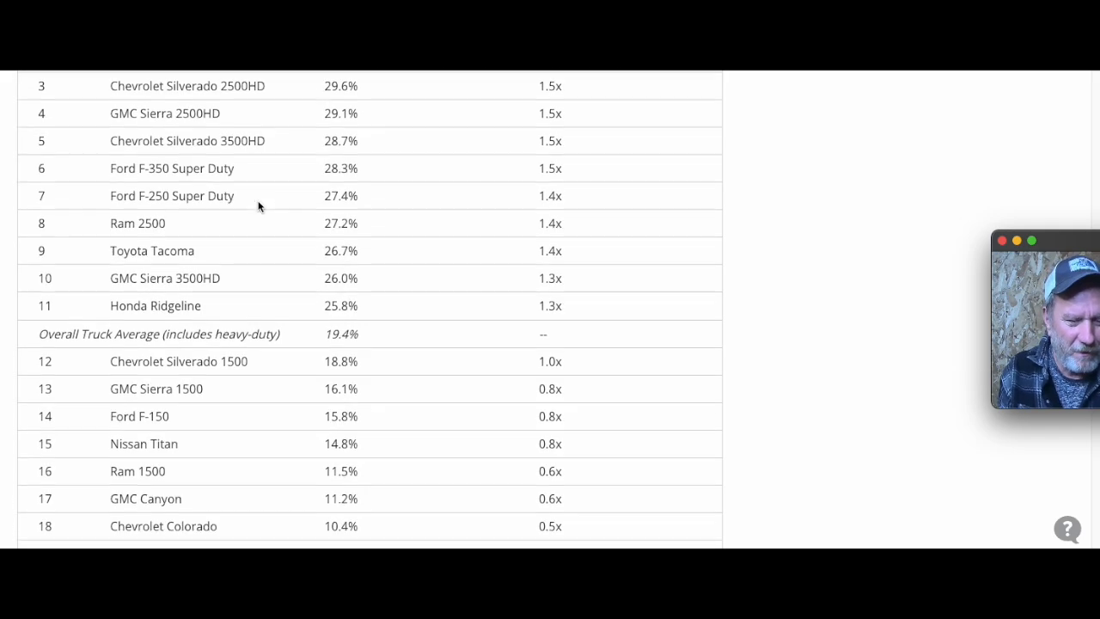
pyautogui.scroll(-3)
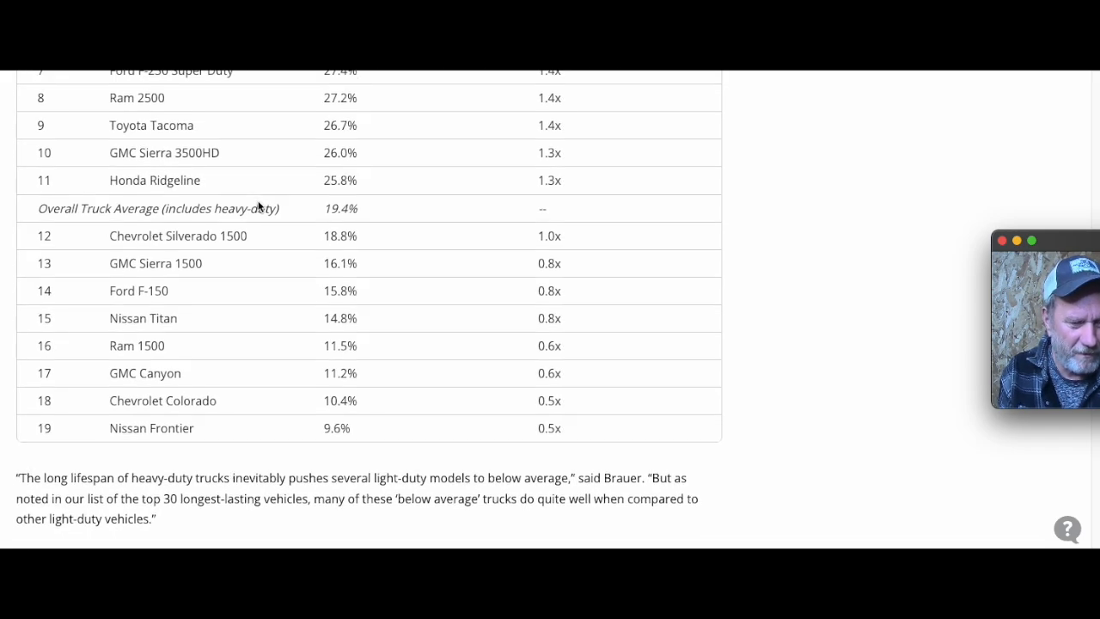
pyautogui.moveTo(230, 189)
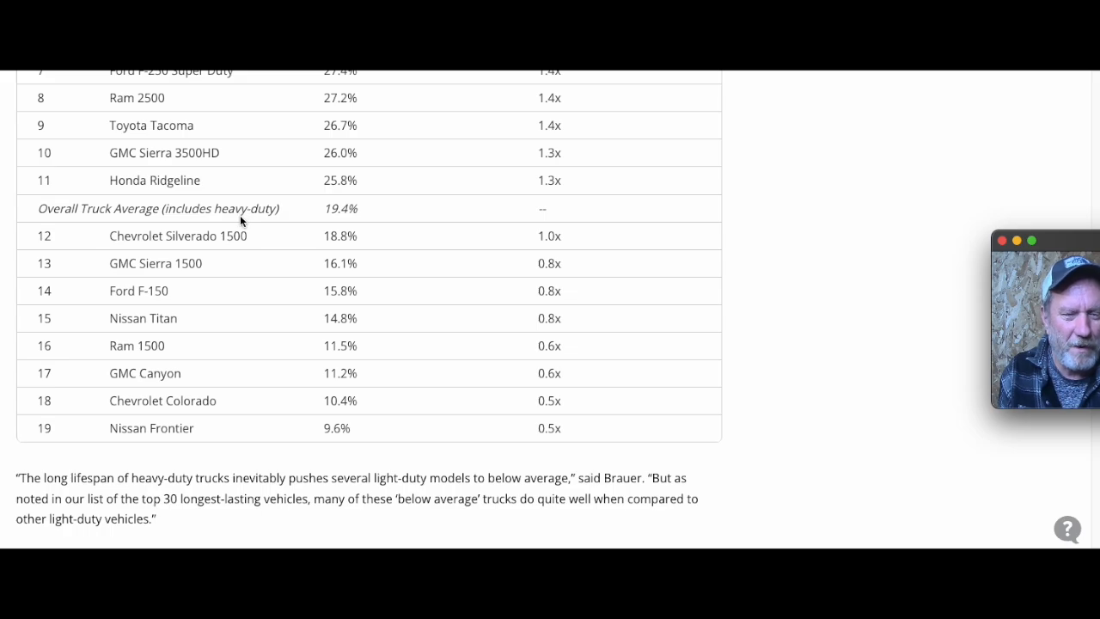
pyautogui.scroll(3)
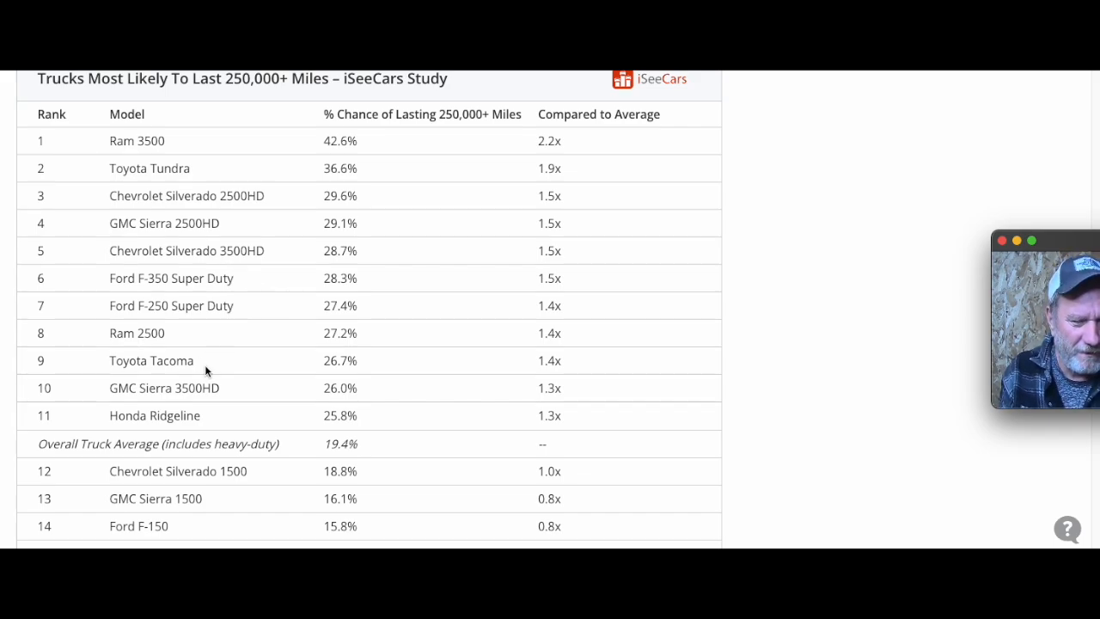
pyautogui.moveTo(255, 374)
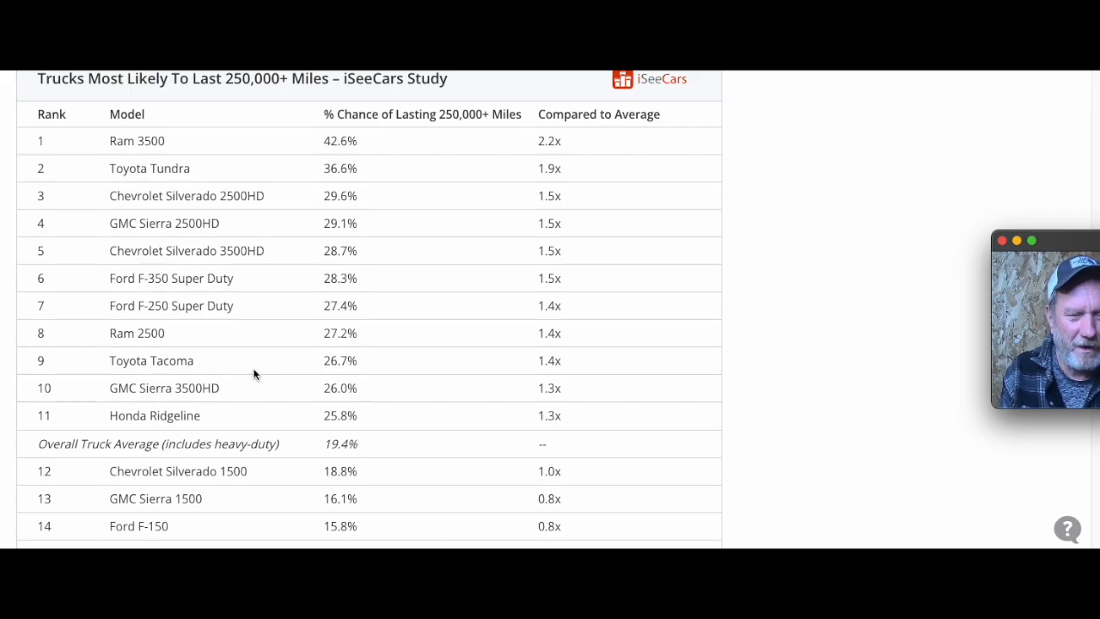
pyautogui.moveTo(280, 343)
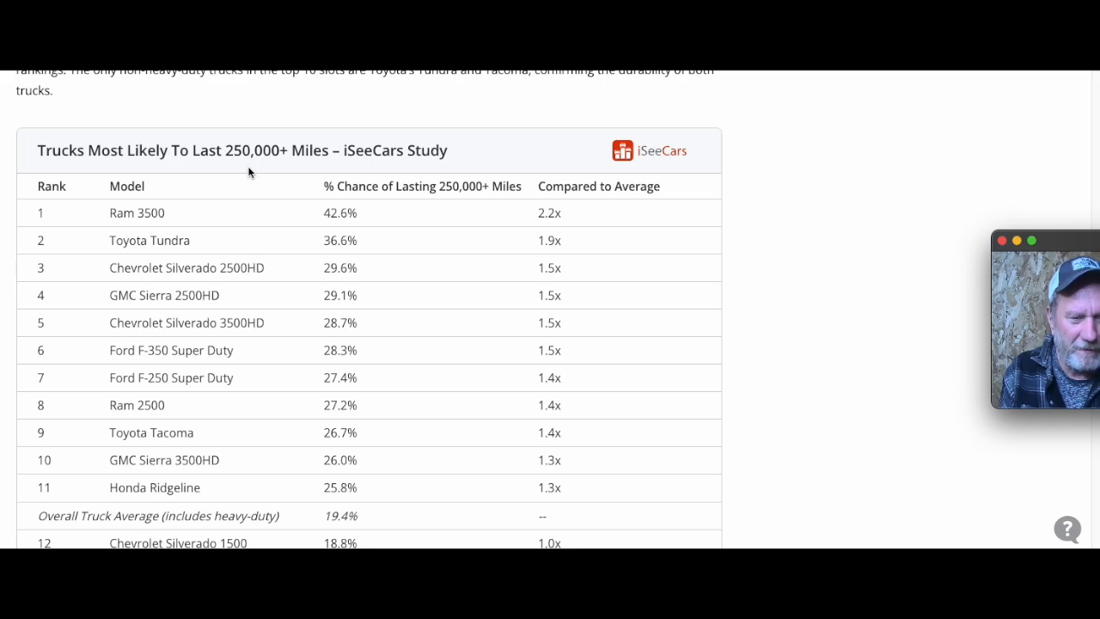
pyautogui.moveTo(364, 227)
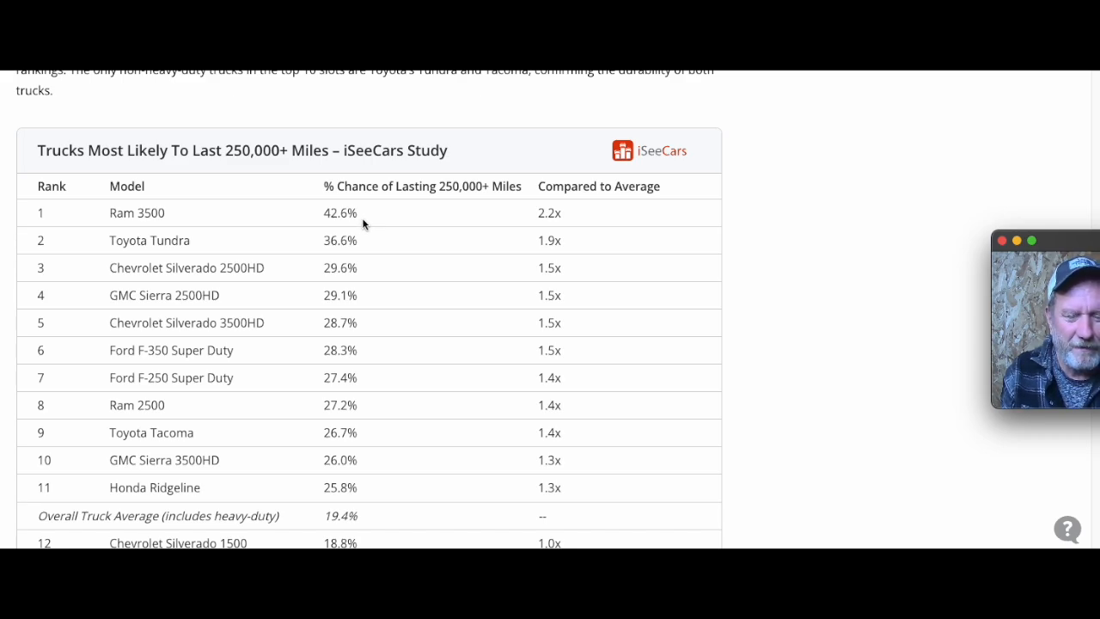
pyautogui.moveTo(402, 223)
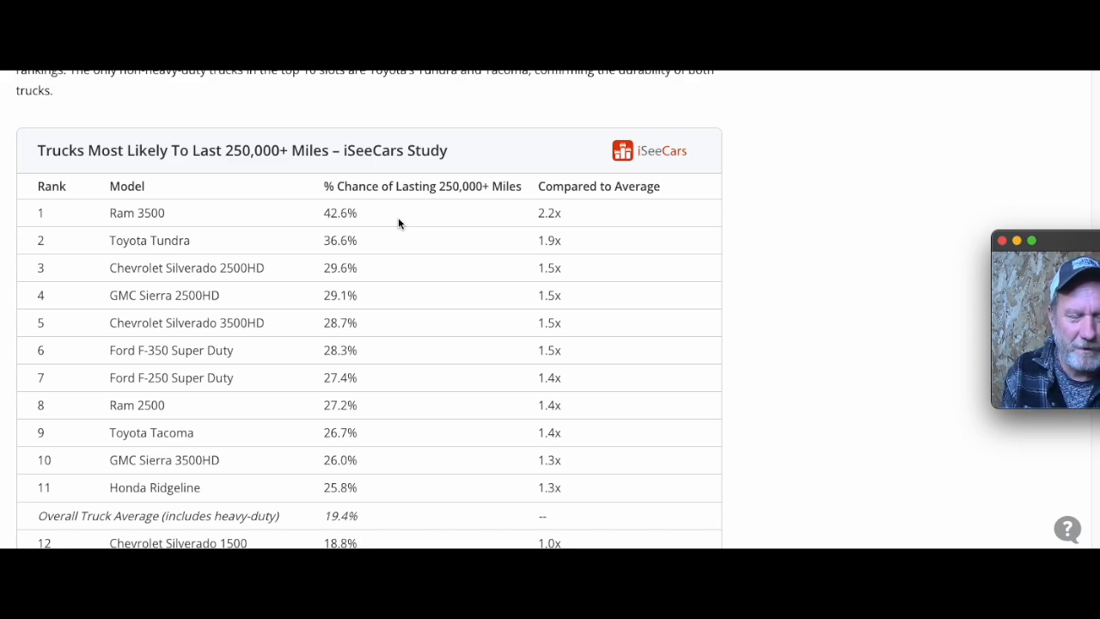
pyautogui.scroll(-3)
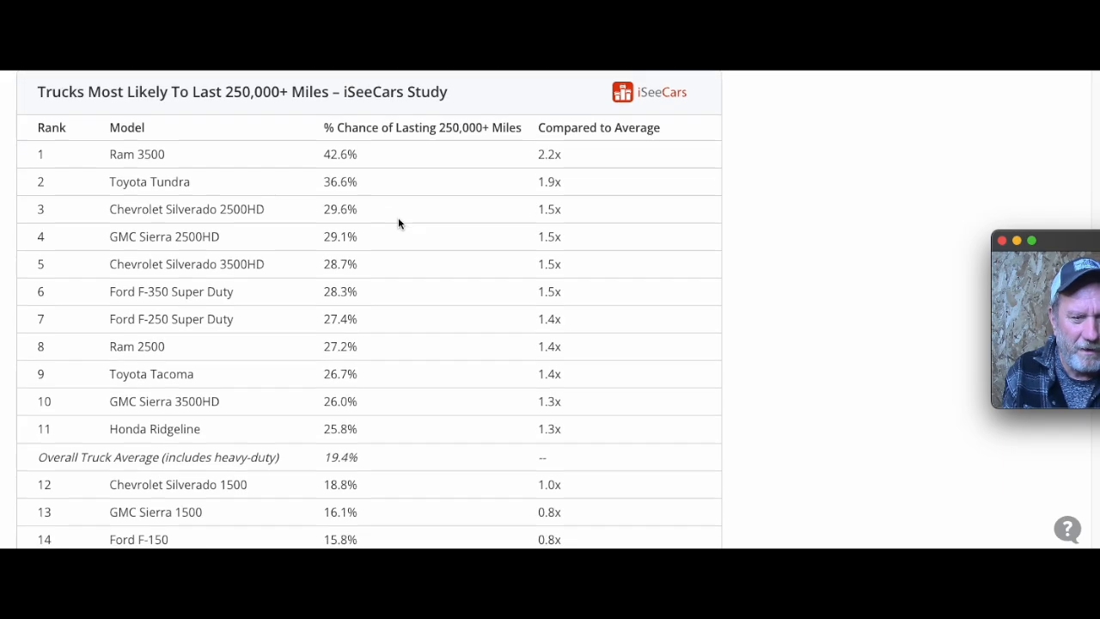
pyautogui.scroll(-3)
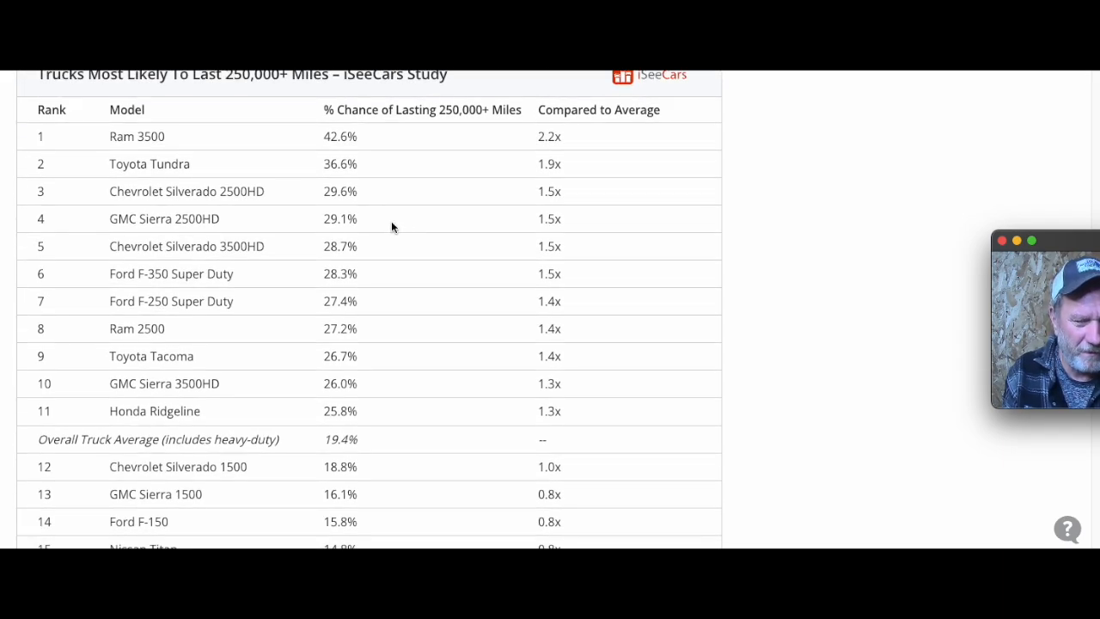
pyautogui.scroll(-3)
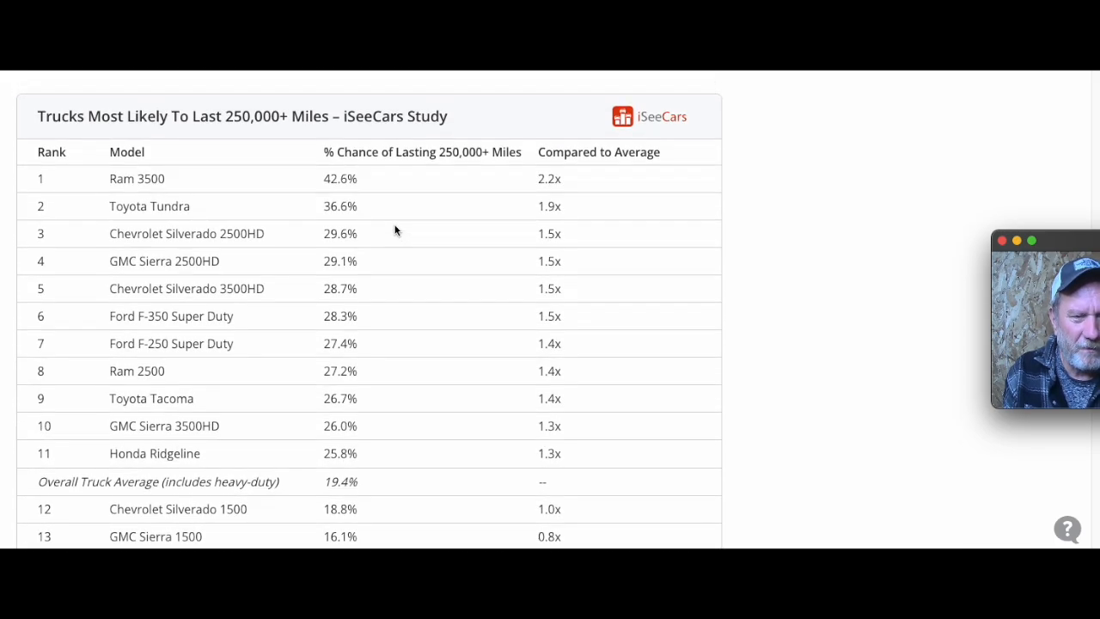
pyautogui.moveTo(393, 183)
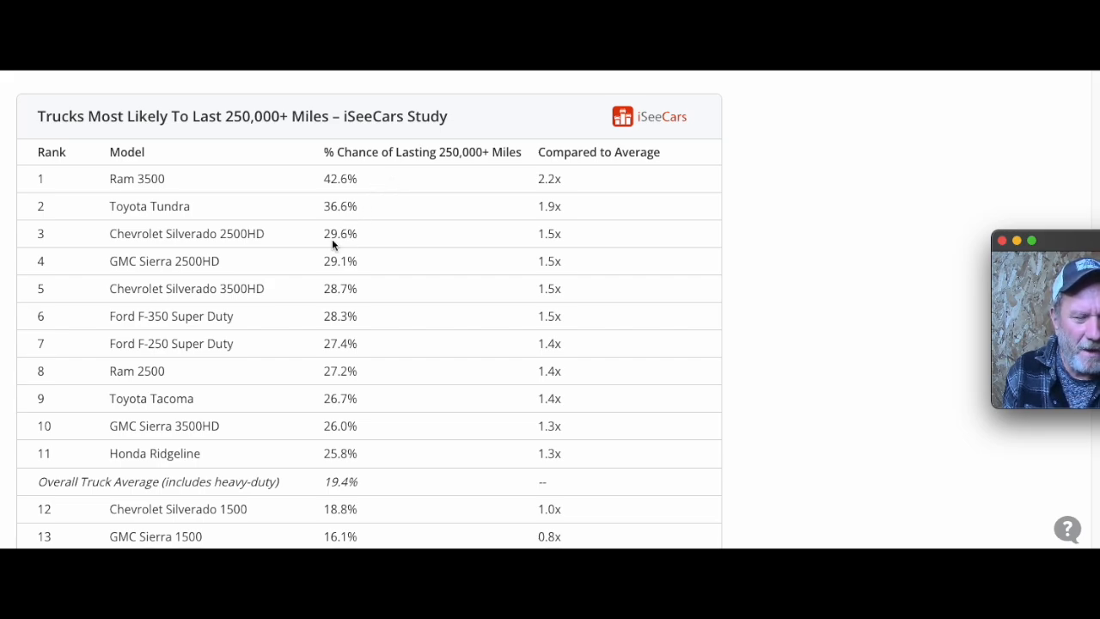
pyautogui.moveTo(214, 322)
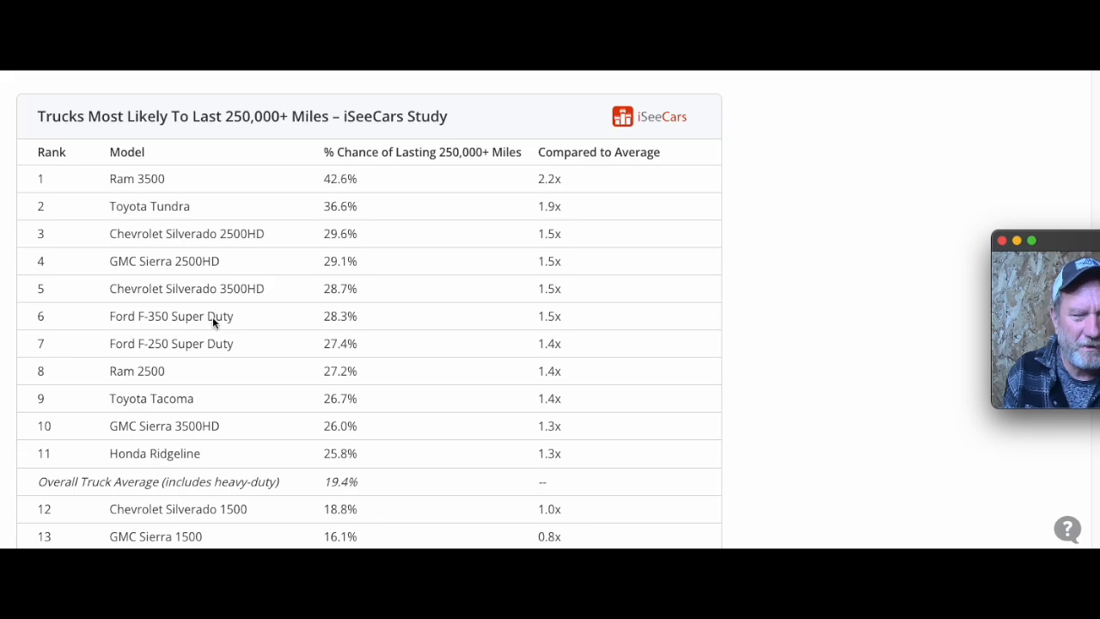
pyautogui.moveTo(178, 181)
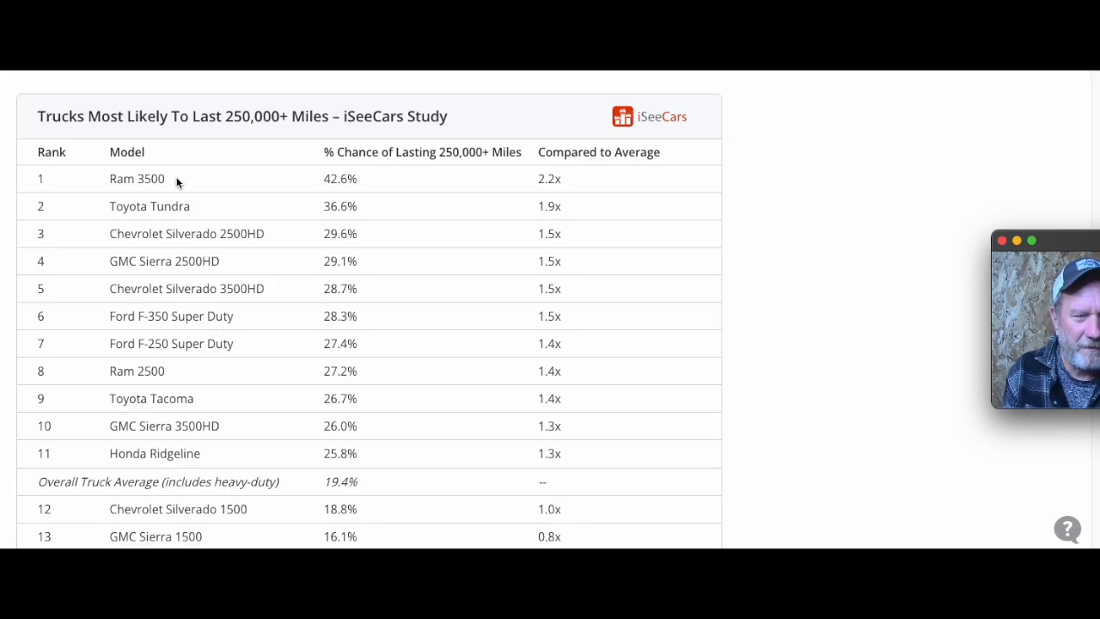
pyautogui.moveTo(174, 197)
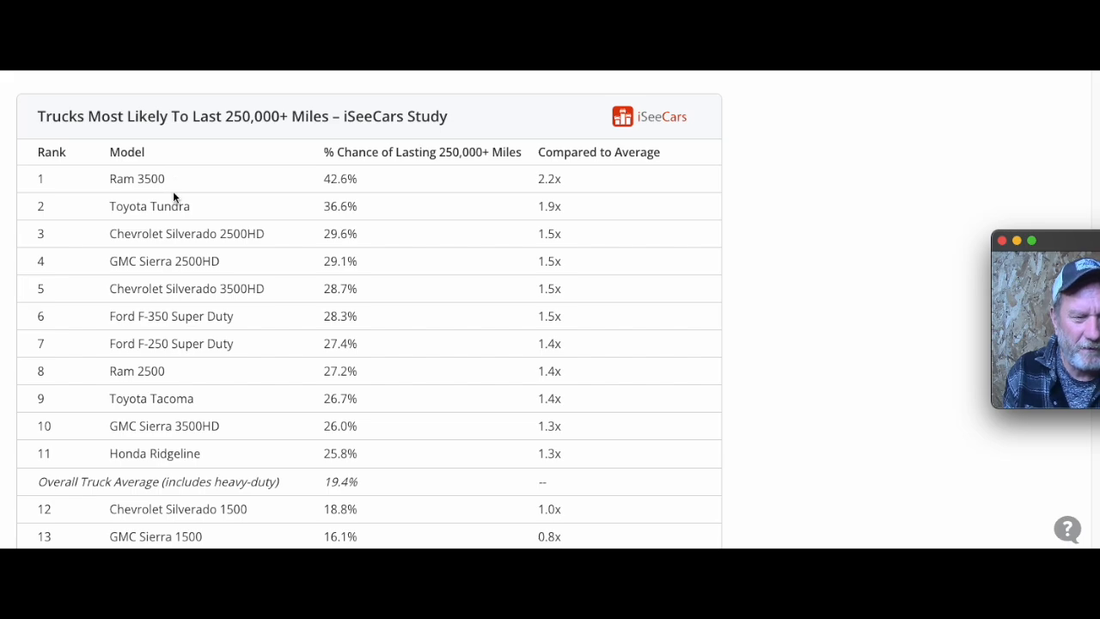
pyautogui.moveTo(196, 348)
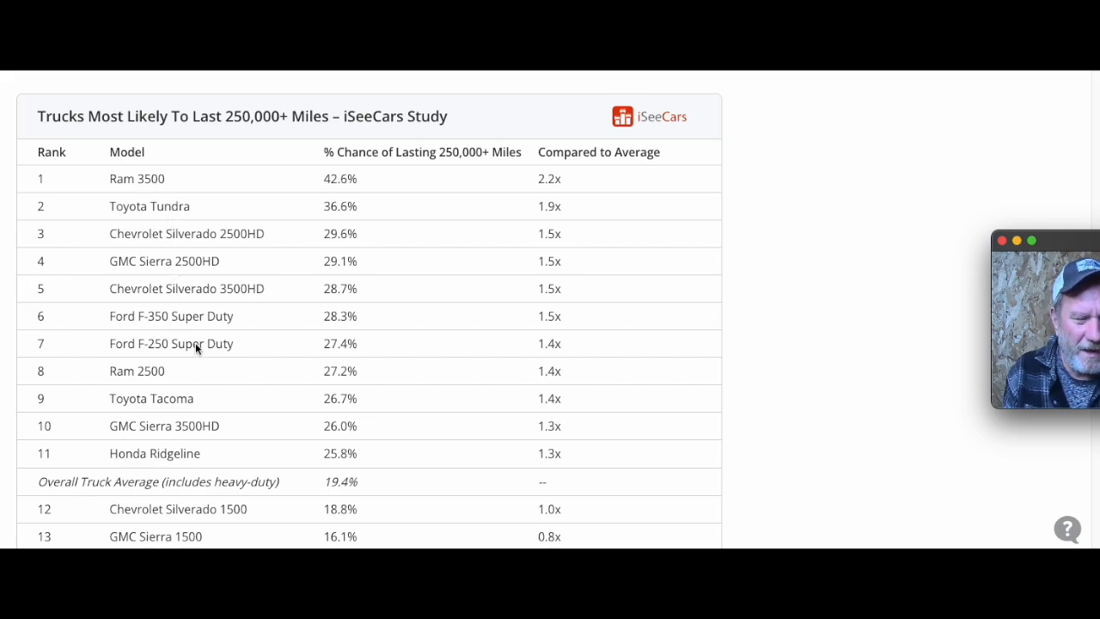
pyautogui.moveTo(184, 282)
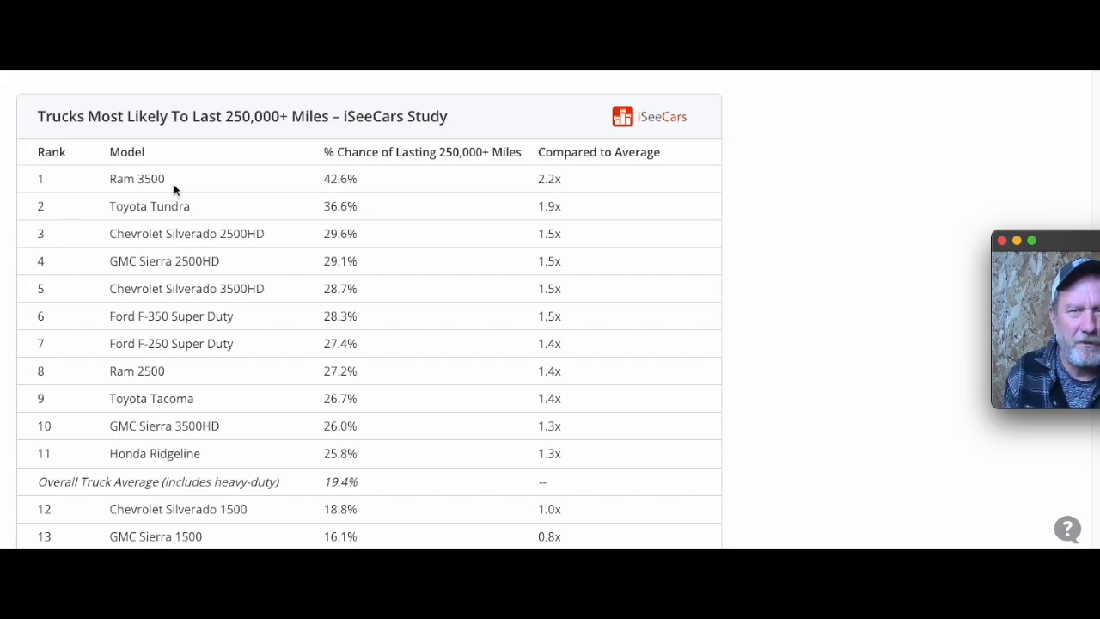
pyautogui.moveTo(279, 262)
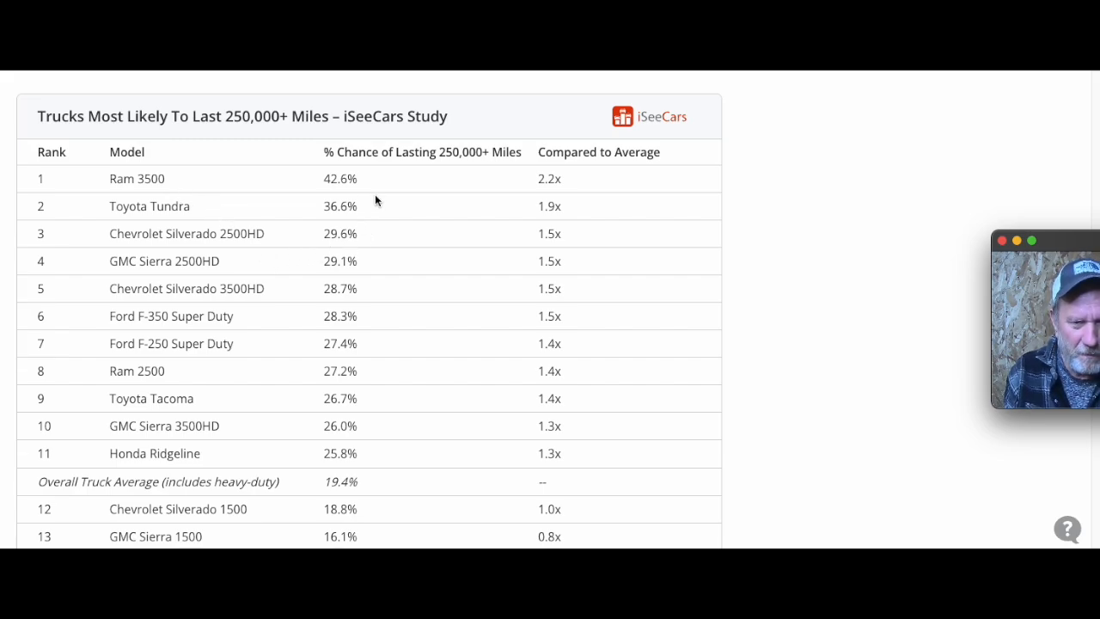
pyautogui.moveTo(395, 194)
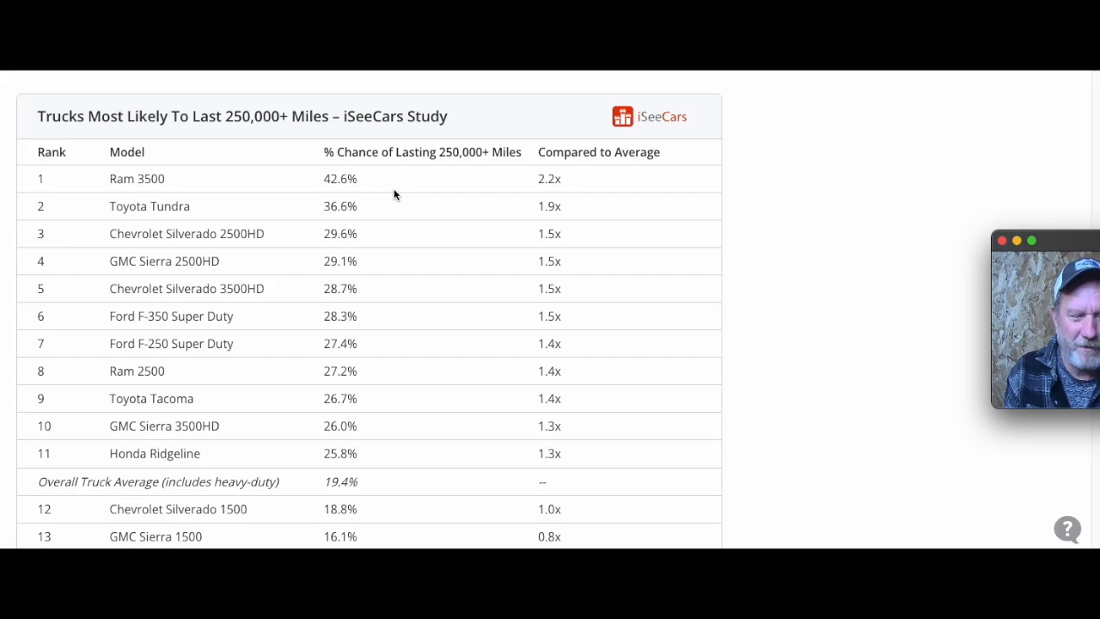
pyautogui.scroll(-3)
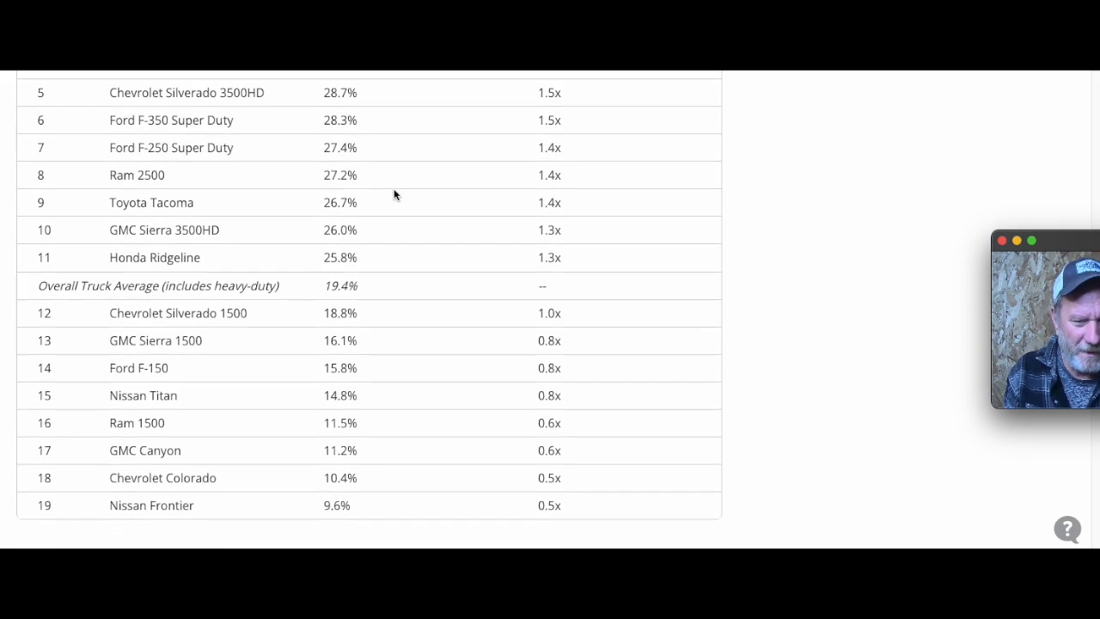
pyautogui.scroll(3)
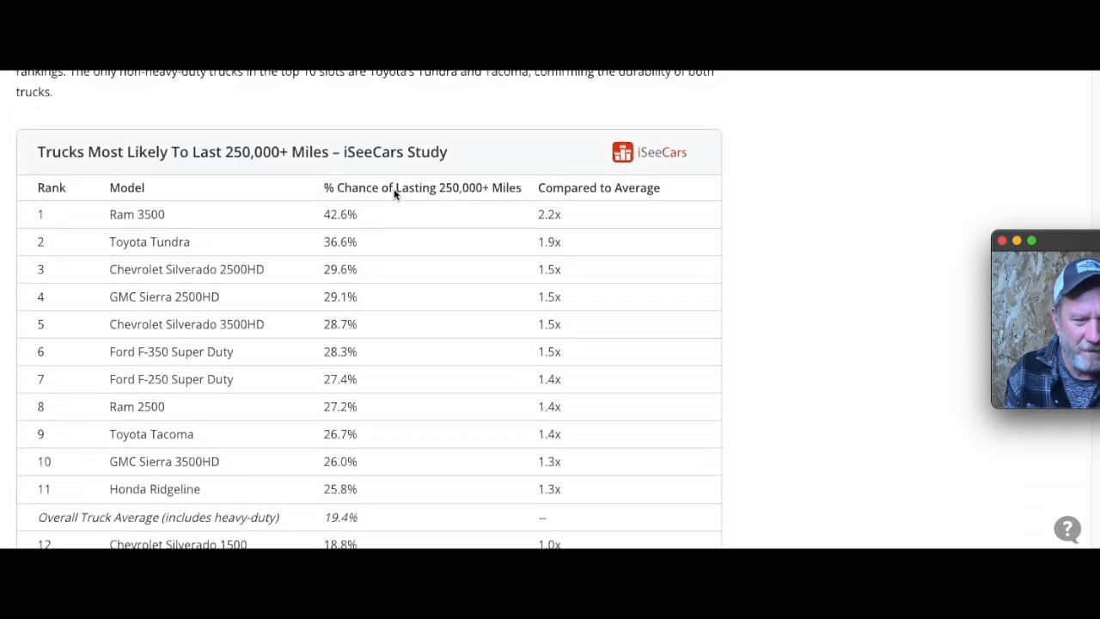